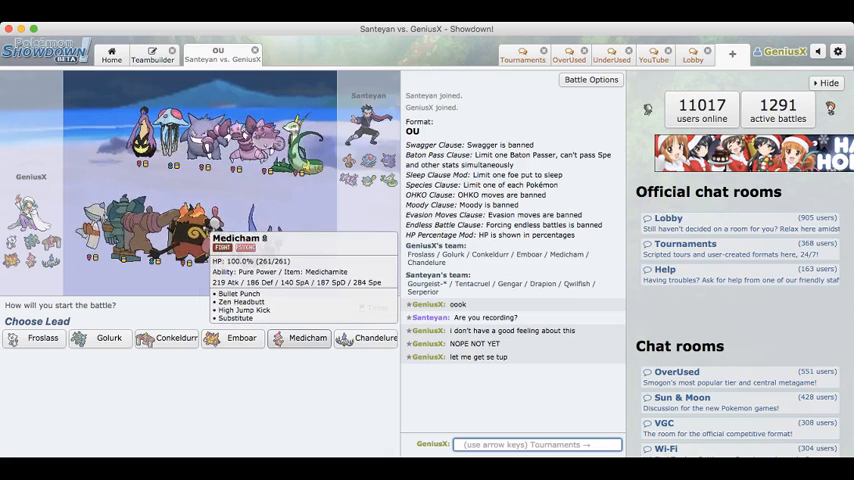
mouse_move(370, 336)
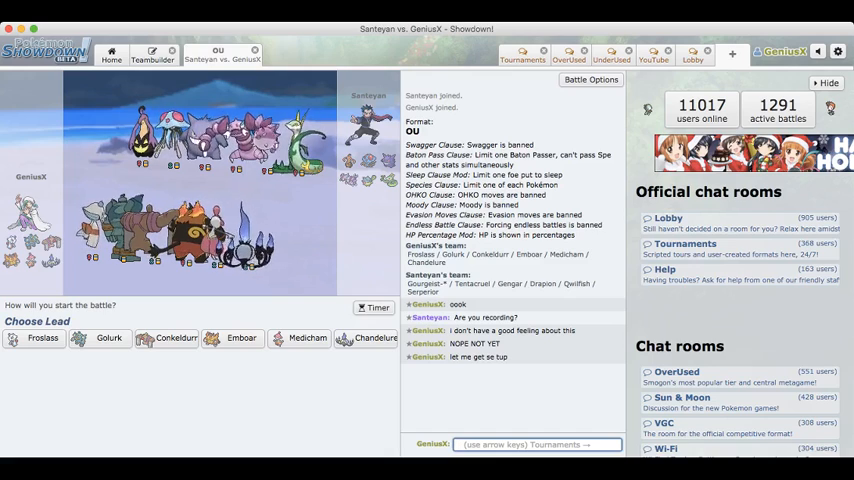
Step: Post 'i finished' in chat and send Golurk out as the lead
type("i finished")
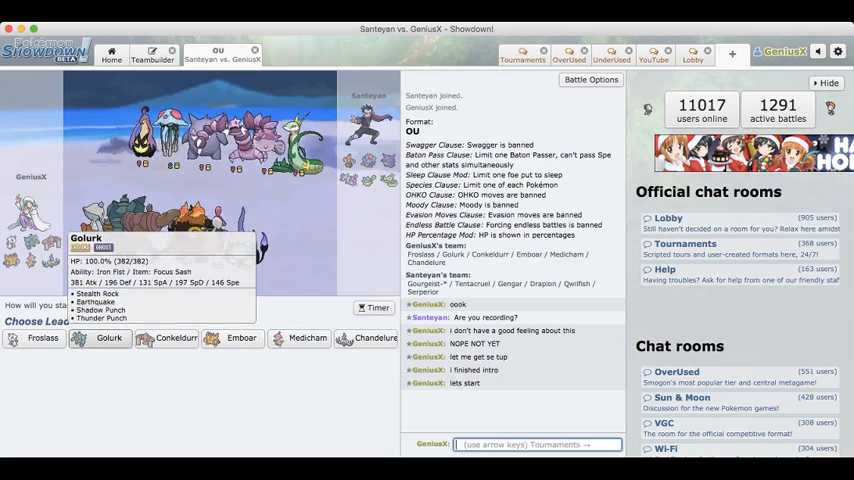
left_click(108, 338)
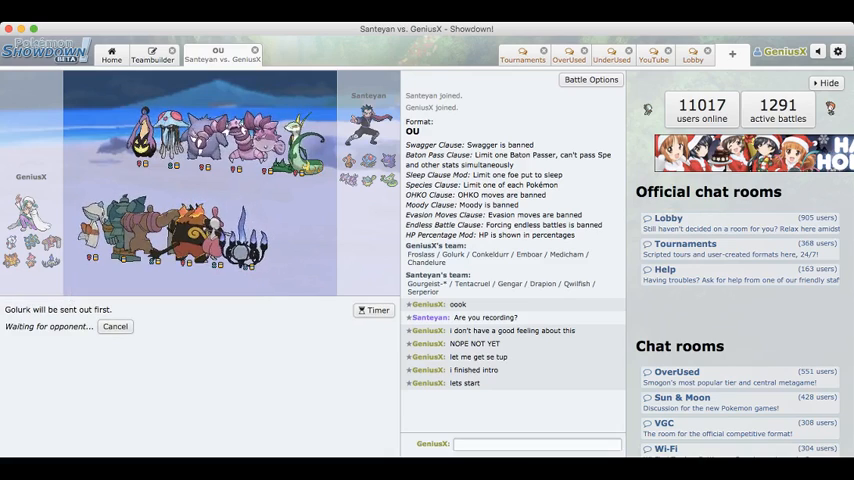
left_click(536, 444)
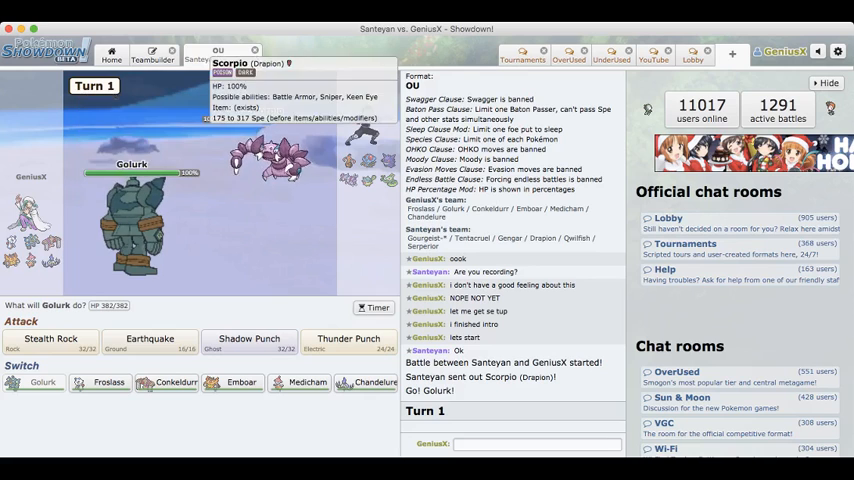
Step: Have Golurk use Earthquake on turn 1
left_click(148, 340)
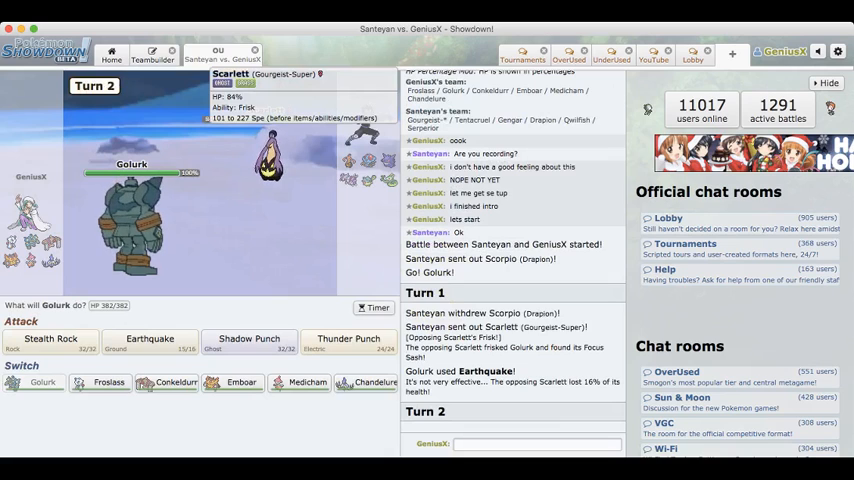
Step: Set Stealth Rock on turn 2, then queue Earthquake for turn 3
left_click(50, 342)
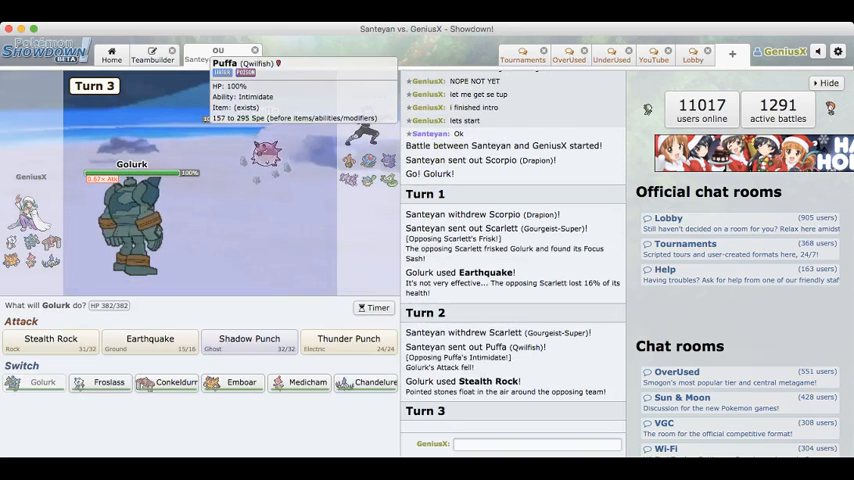
left_click(148, 342)
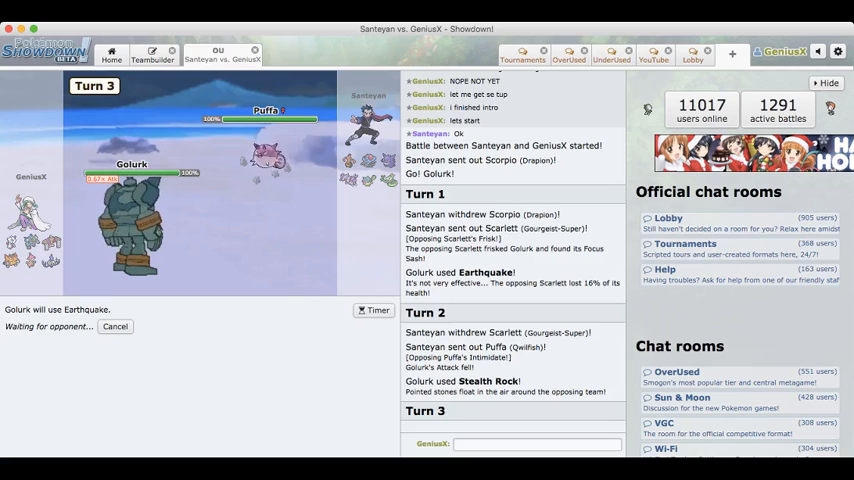
Step: Swap Golurk out for Emboar on turn 4 and pick its turn-5 attack
left_click(536, 444)
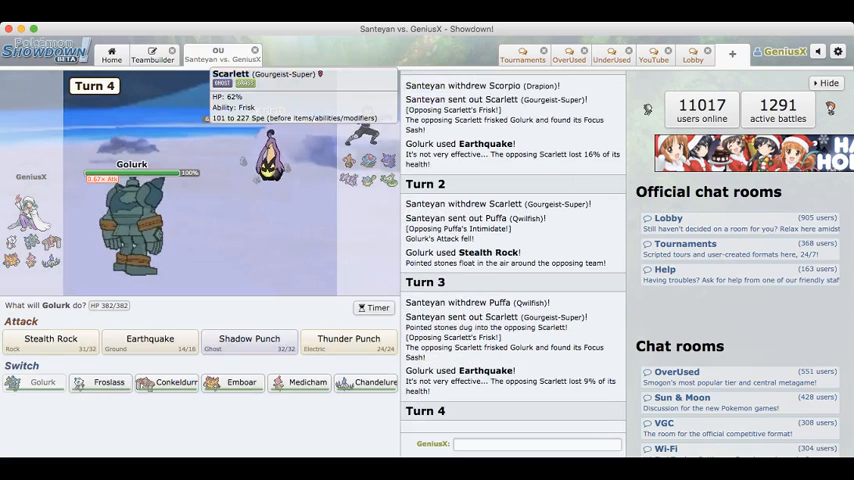
left_click(232, 382)
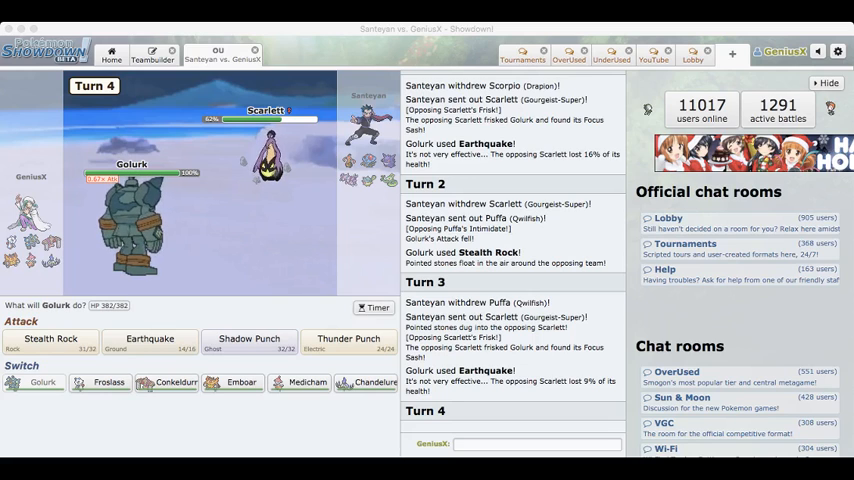
left_click(240, 380)
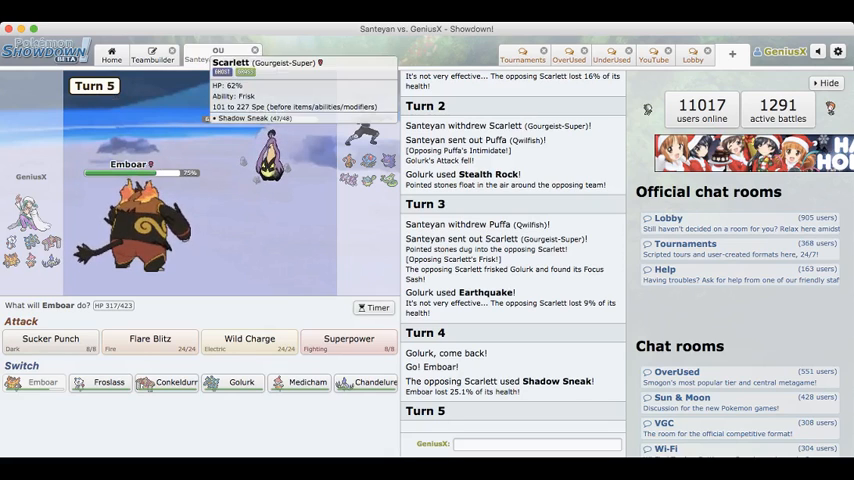
left_click(150, 344)
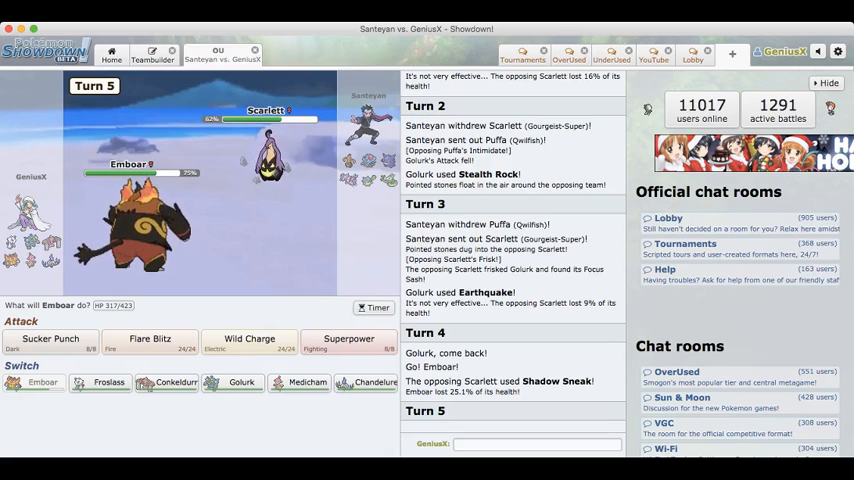
mouse_move(248, 340)
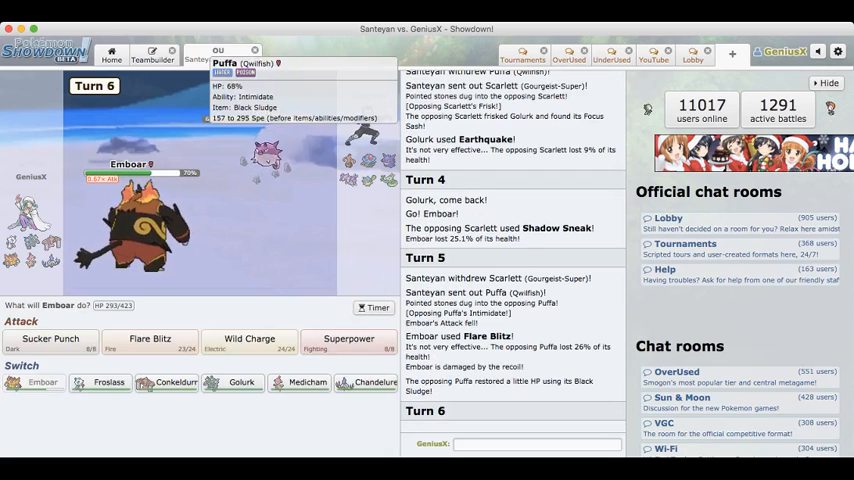
Step: Check the Flare Blitz move info while turn 5 resolves against Puffa
left_click(248, 338)
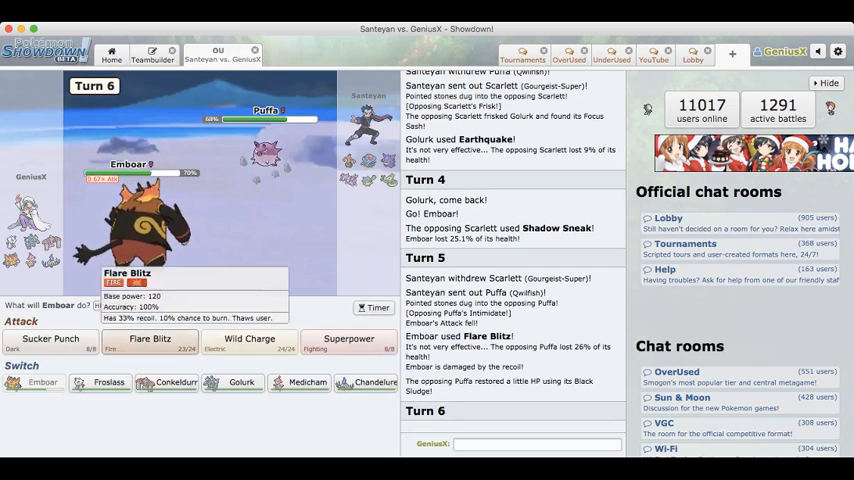
Step: Attack Puffa with Wild Charge on turn 6, then Flare Blitz on turn 7
left_click(248, 340)
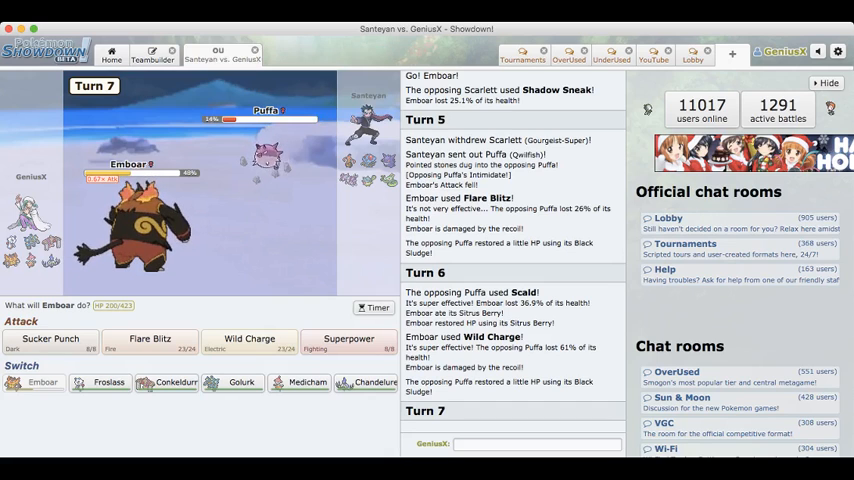
left_click(150, 342)
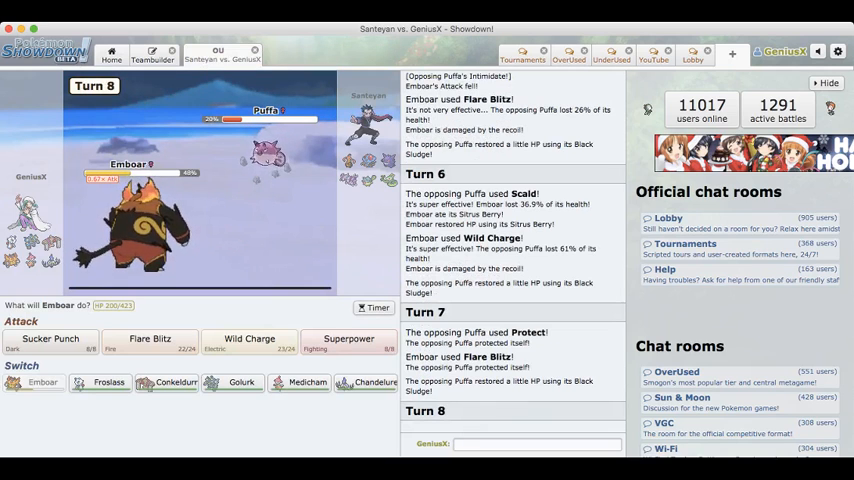
mouse_move(248, 342)
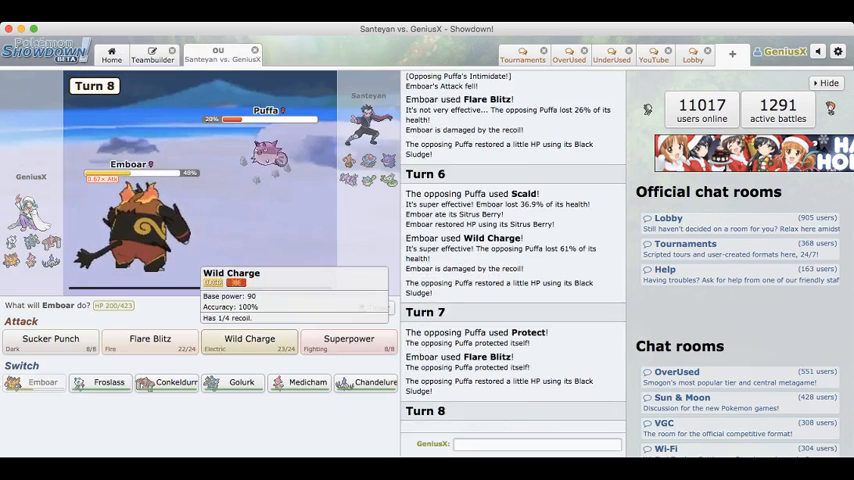
Step: Use Flare Blitz on turn 8 into Puffa's Destiny Bond, losing both
left_click(248, 340)
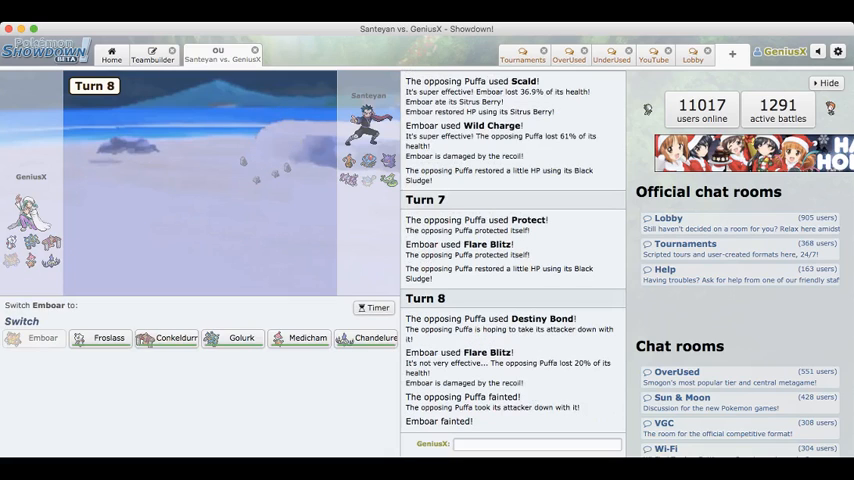
mouse_move(166, 336)
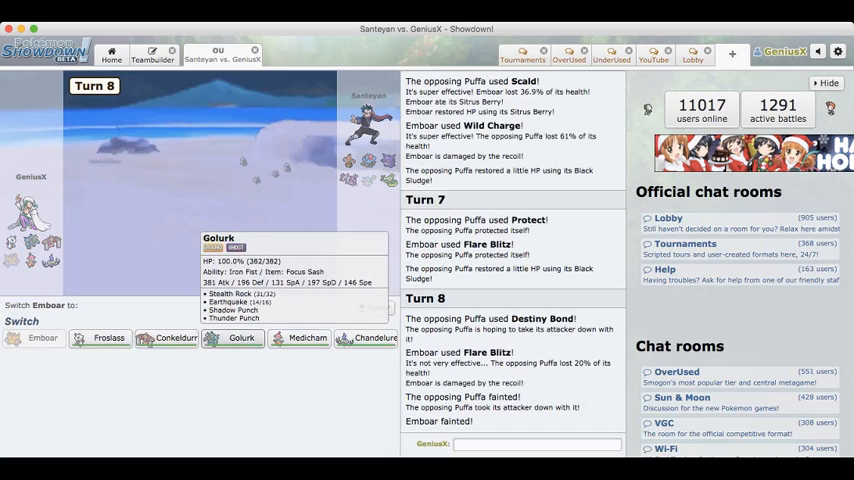
Step: Send Golurk in to replace the fainted Emboar against Gengar
left_click(240, 338)
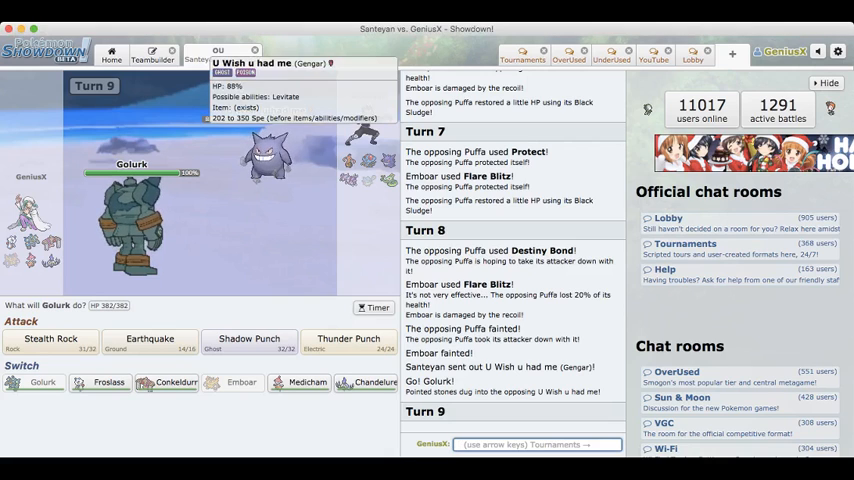
Step: Have Golurk use Shadow Punch and type a 'thx for reminder' chat message
left_click(248, 342)
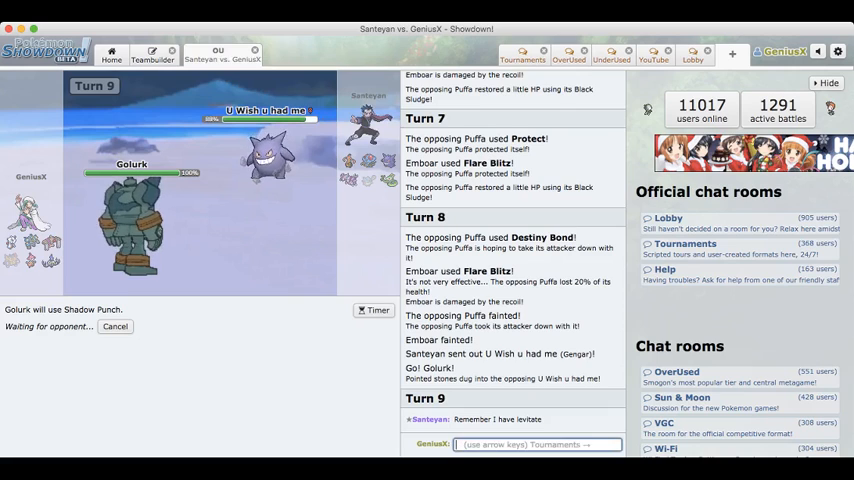
type("THX FO")
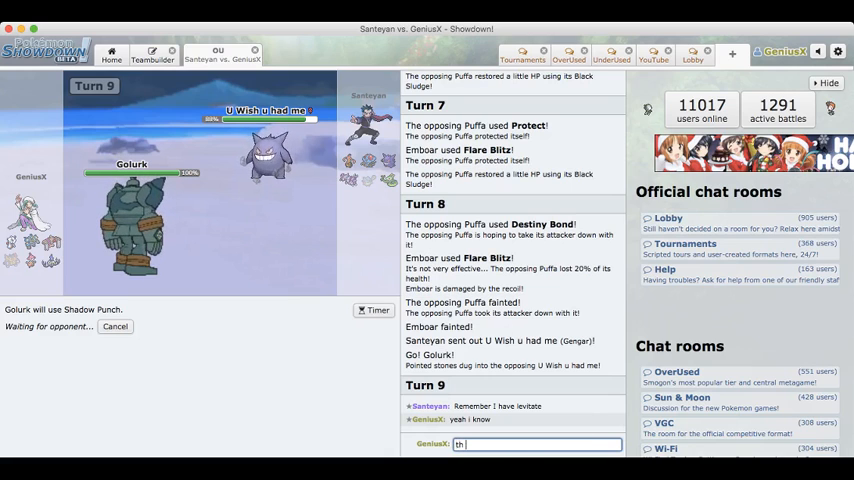
type("hx for reminder")
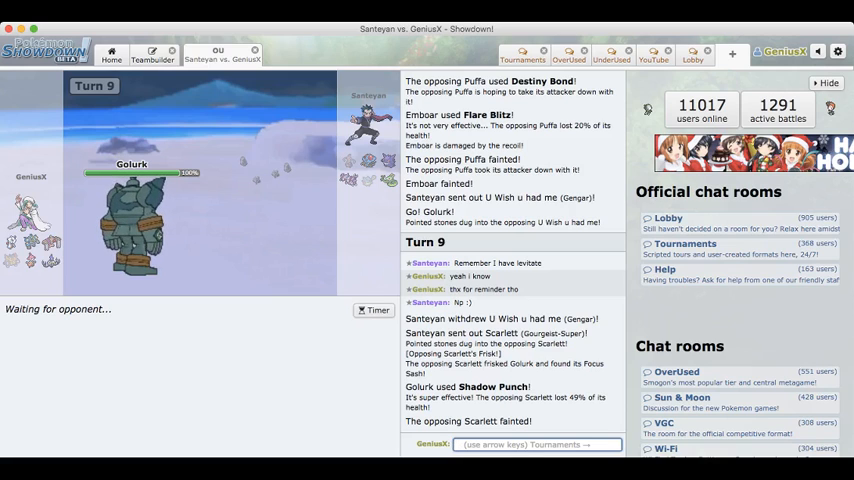
mouse_move(132, 200)
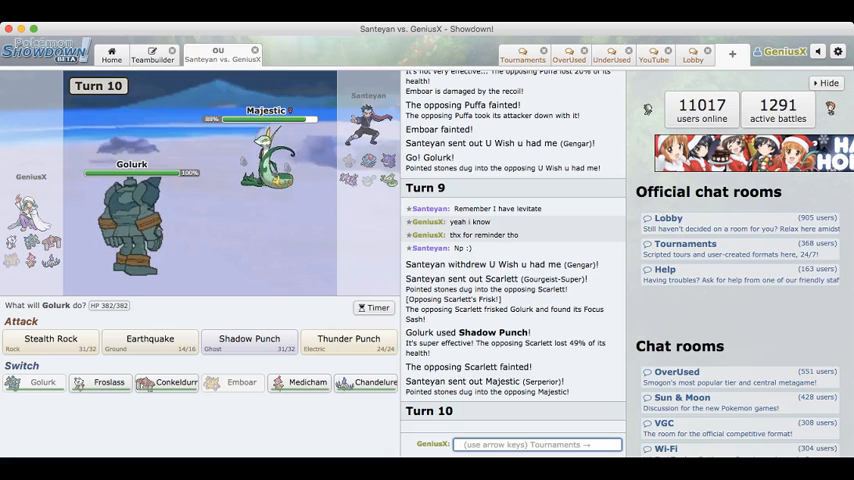
mouse_move(368, 382)
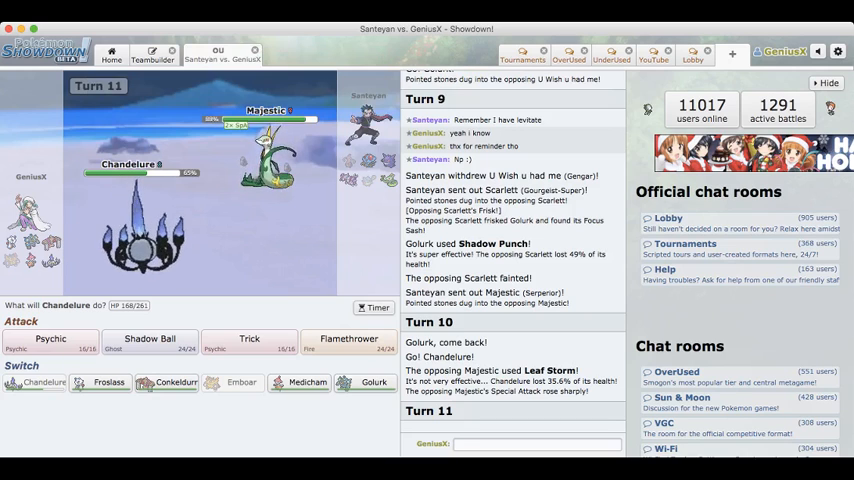
mouse_move(350, 338)
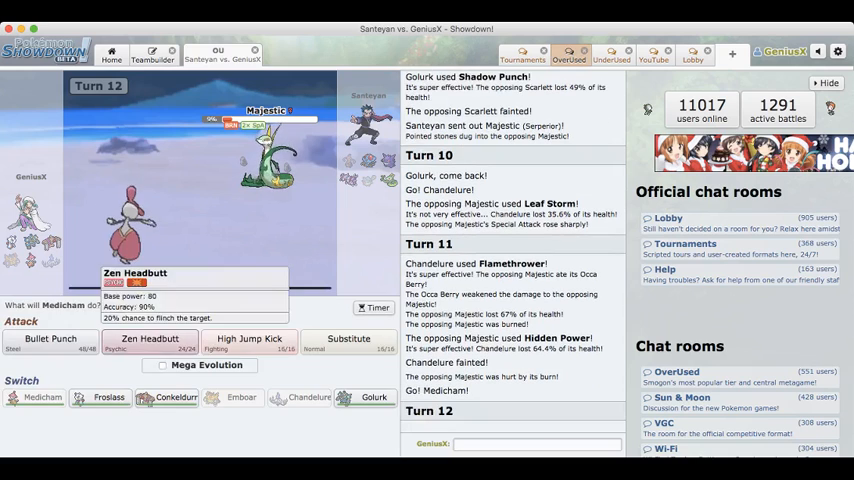
Step: Mega evolve Medicham into Bullet Punch and send a chat reply
left_click(48, 342)
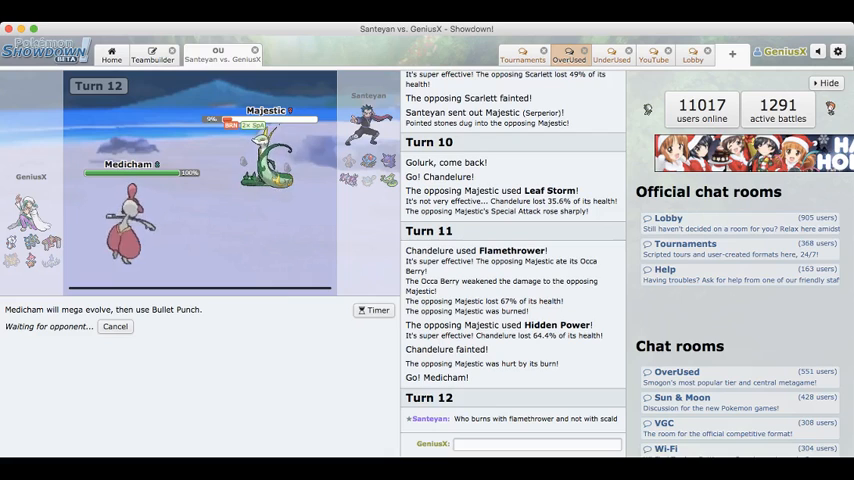
type("not that it matters l")
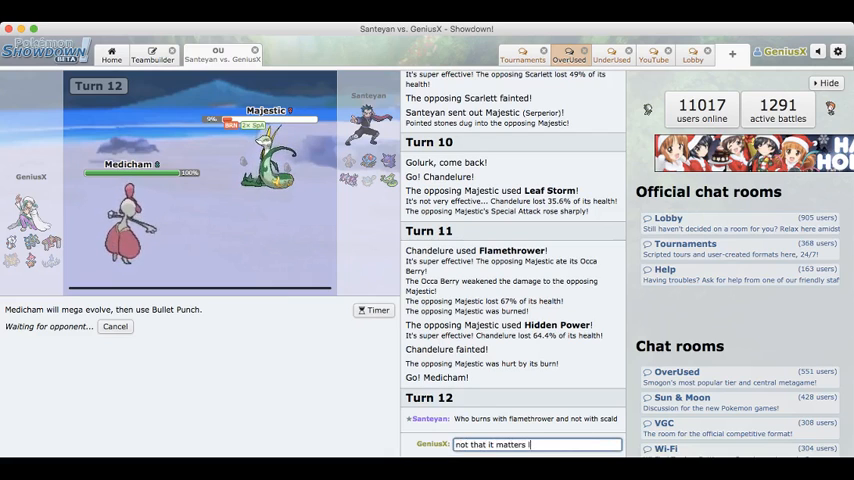
key("Return")
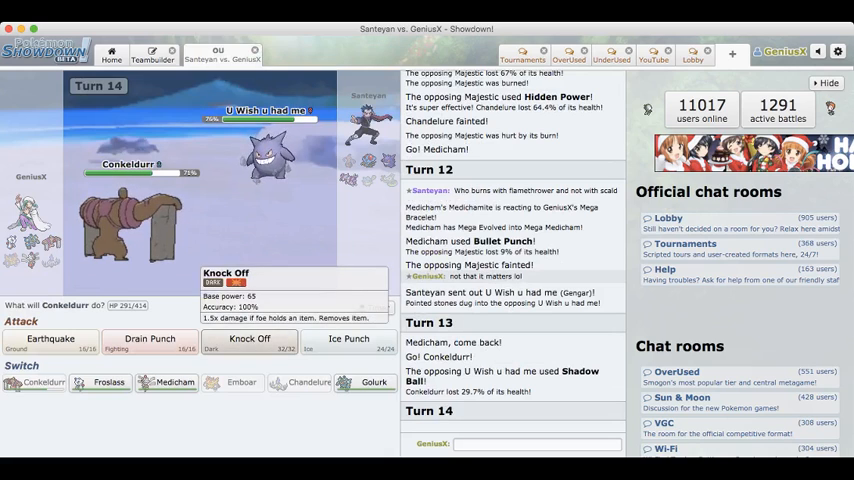
Step: Have Conkeldurr use Knock Off on turn 14, then queue Froslass to switch in for turn 15
left_click(248, 338)
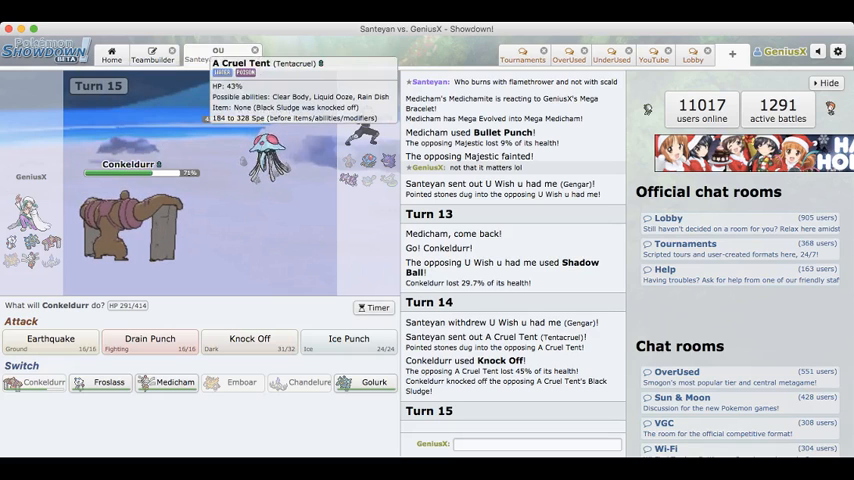
left_click(50, 338)
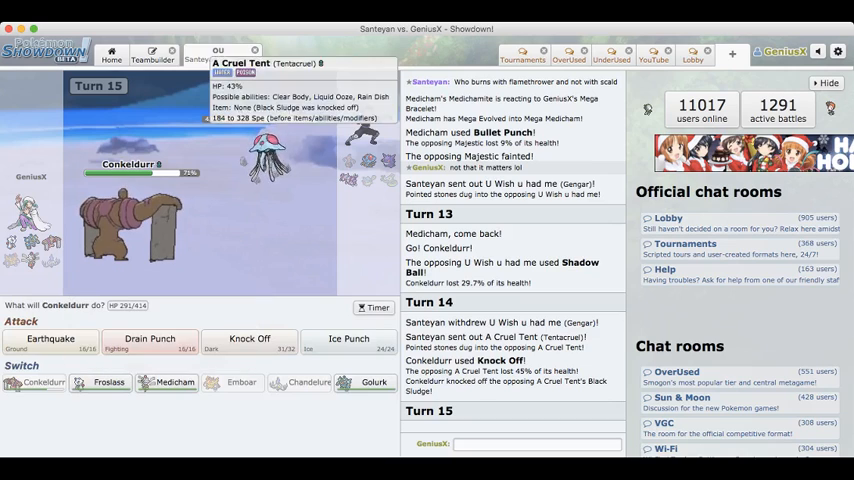
left_click(50, 338)
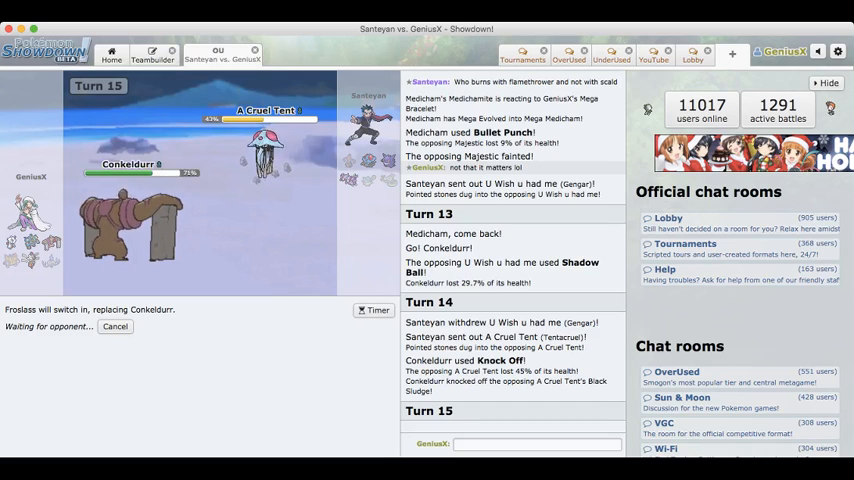
mouse_move(130, 164)
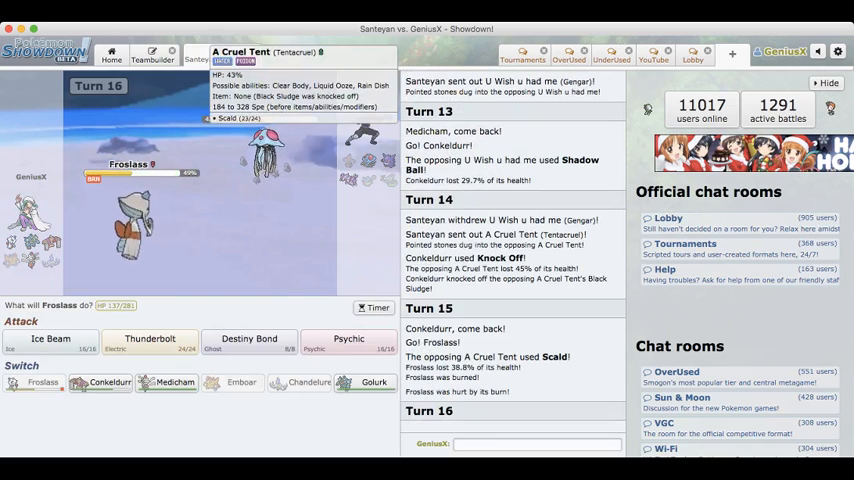
mouse_move(248, 340)
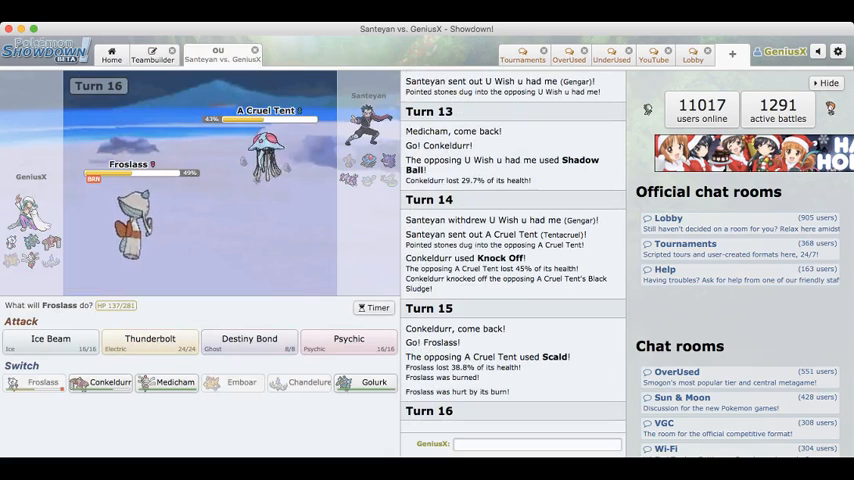
Step: Hit the opposing Tentacruel with Froslass's Thunderbolt for about a third of its health
left_click(148, 340)
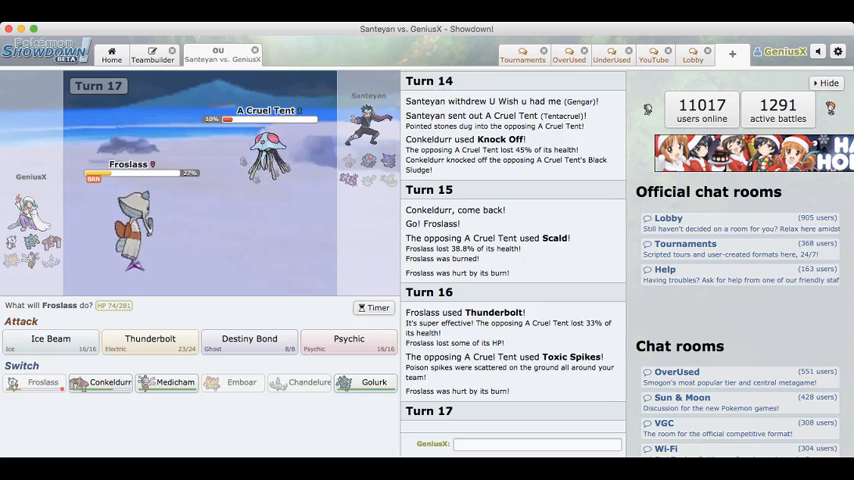
Step: Finish off Tentacruel with another Thunderbolt, bringing out the opponent's Drapion on turn 18
left_click(148, 340)
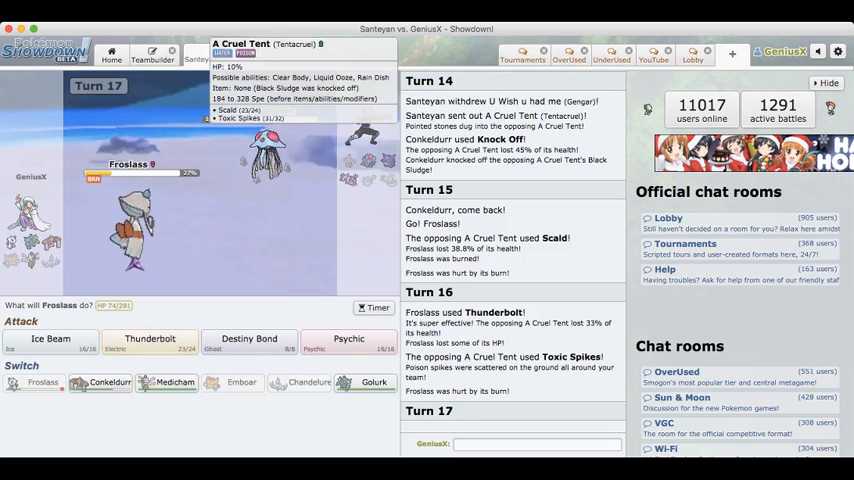
mouse_move(148, 338)
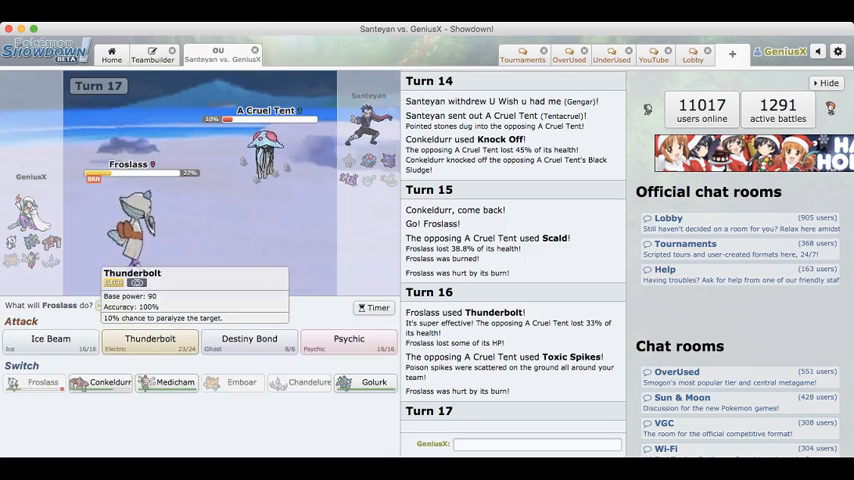
left_click(148, 340)
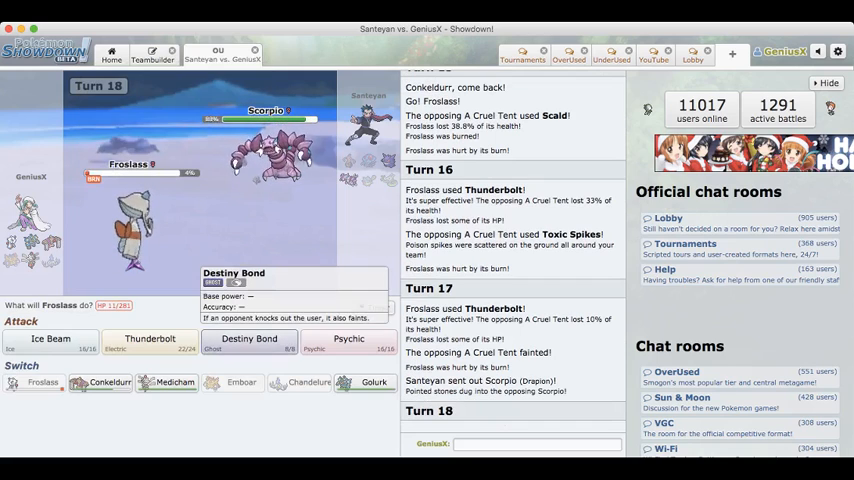
Step: Use Destiny Bond so fainting Froslass takes Drapion down with it
left_click(248, 344)
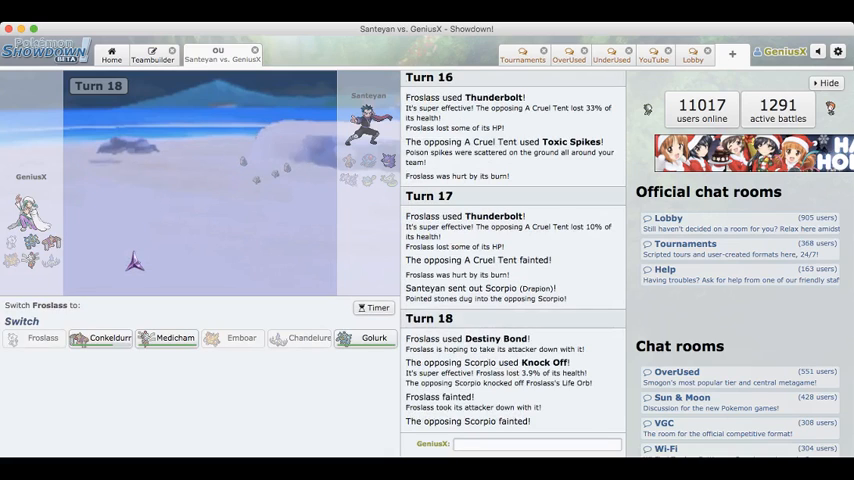
mouse_move(372, 338)
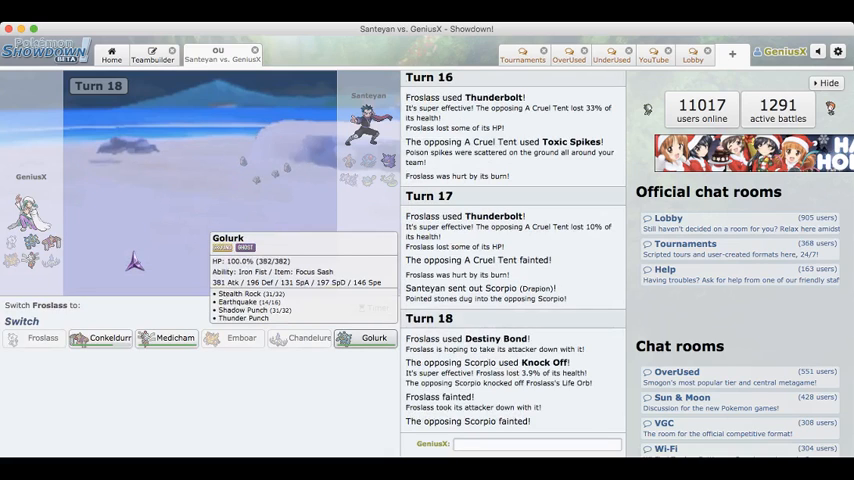
Step: Send in Golurk for fainted Froslass and choose Shadow Punch against Gengar on turn 19
left_click(366, 338)
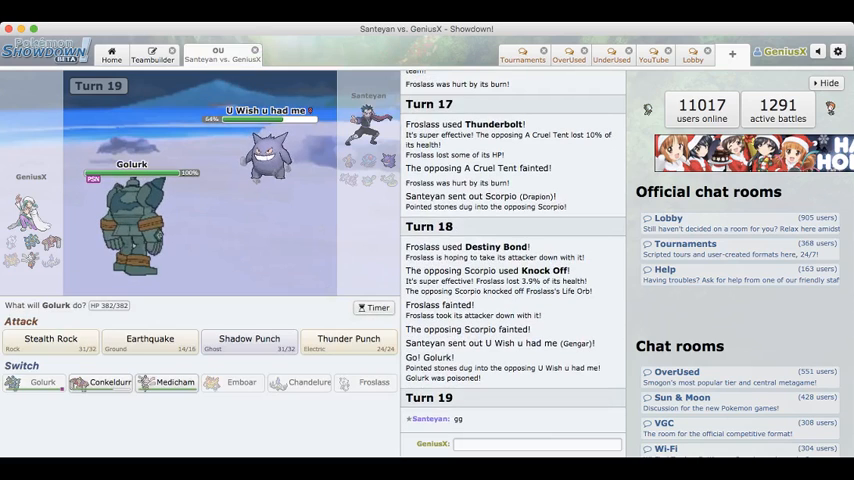
left_click(248, 340)
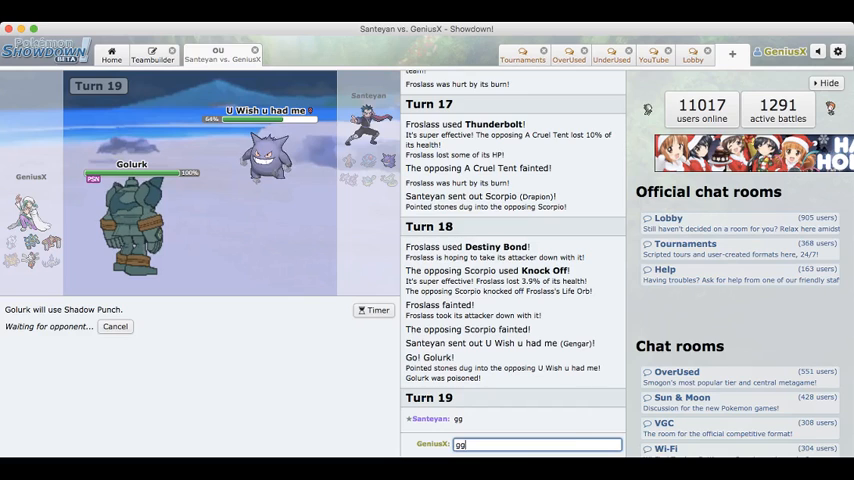